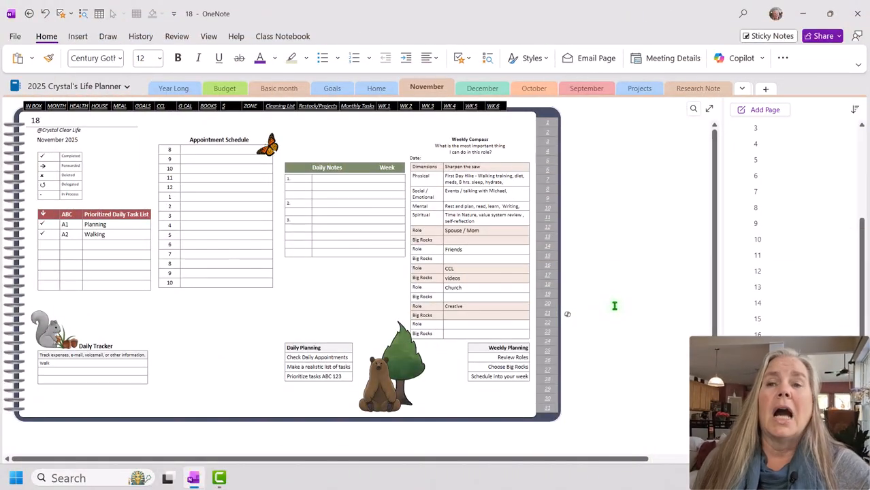
Step: Open crystal test notebook and show the blank Untitled page in New Section 2
{"action": "left_click", "coordinate": [580, 313]}
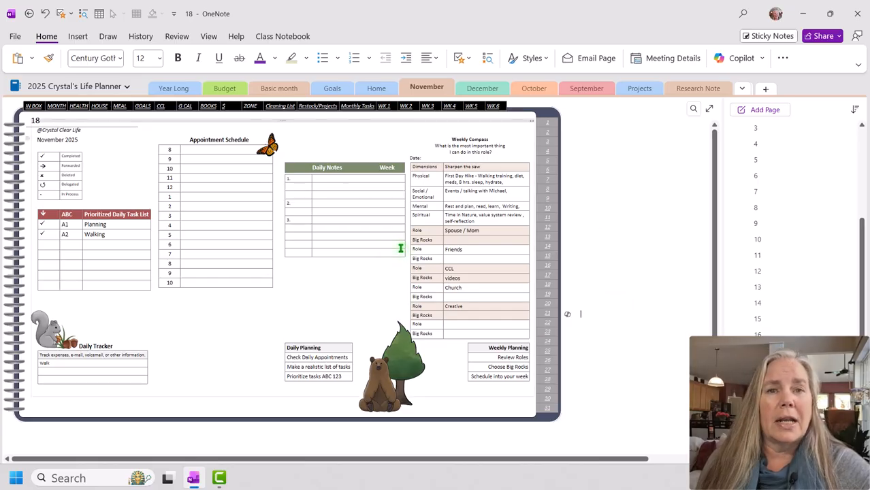
{"action": "mouse_move", "coordinate": [390, 199]}
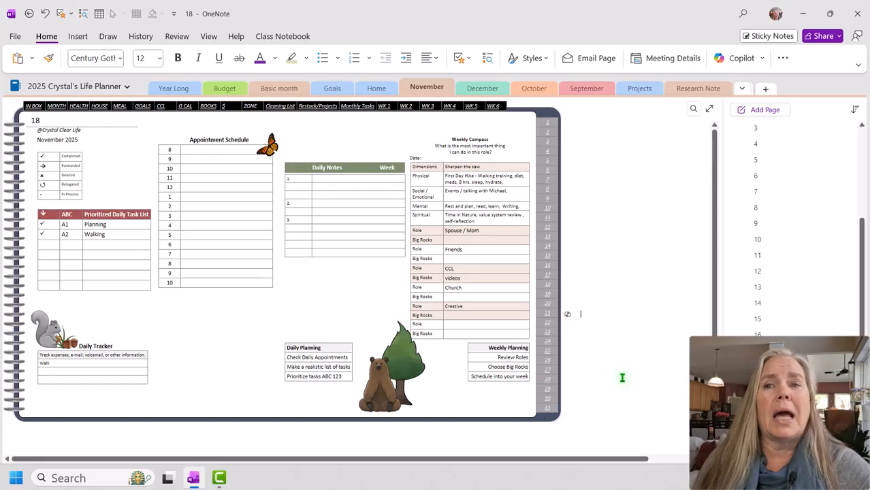
{"action": "mouse_move", "coordinate": [629, 245]}
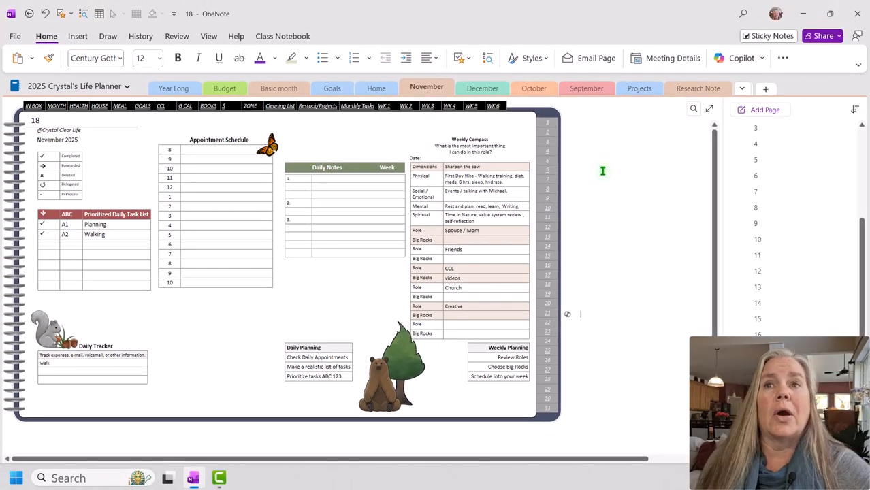
{"action": "mouse_move", "coordinate": [607, 171]}
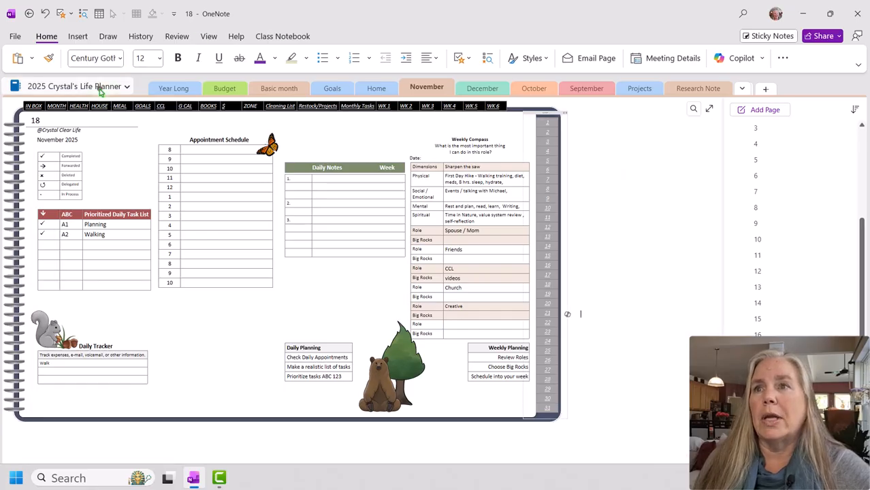
{"action": "left_click", "coordinate": [127, 87]}
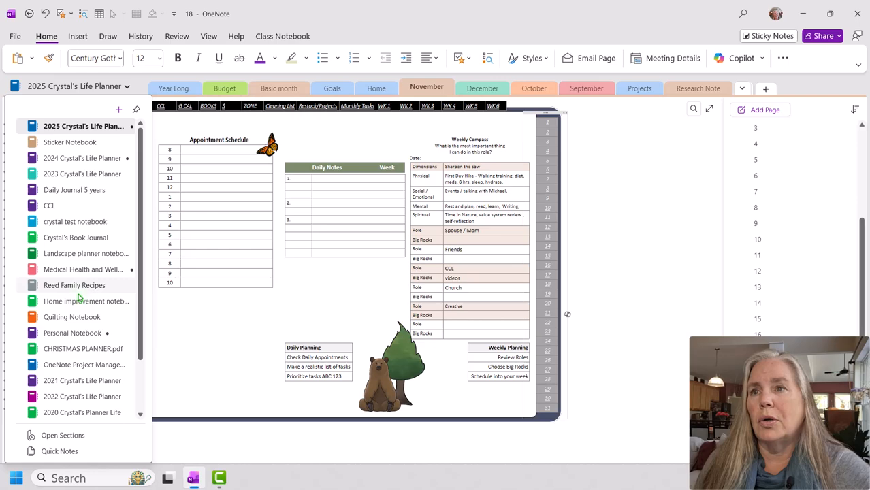
{"action": "mouse_move", "coordinate": [85, 300]}
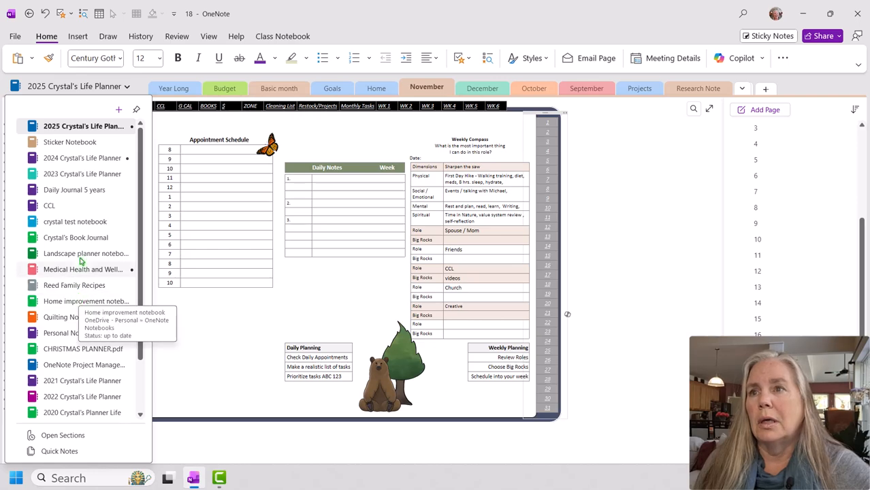
{"action": "mouse_move", "coordinate": [85, 198]}
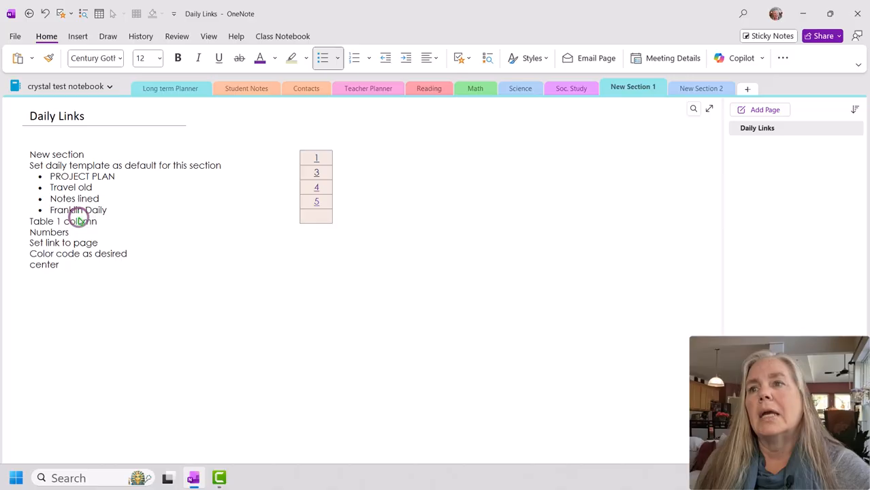
{"action": "left_click", "coordinate": [701, 87]}
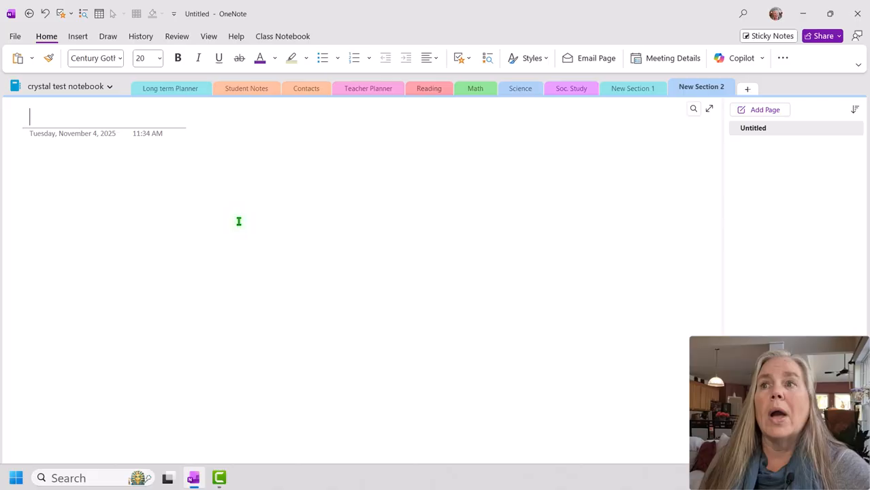
{"action": "mouse_move", "coordinate": [547, 210]}
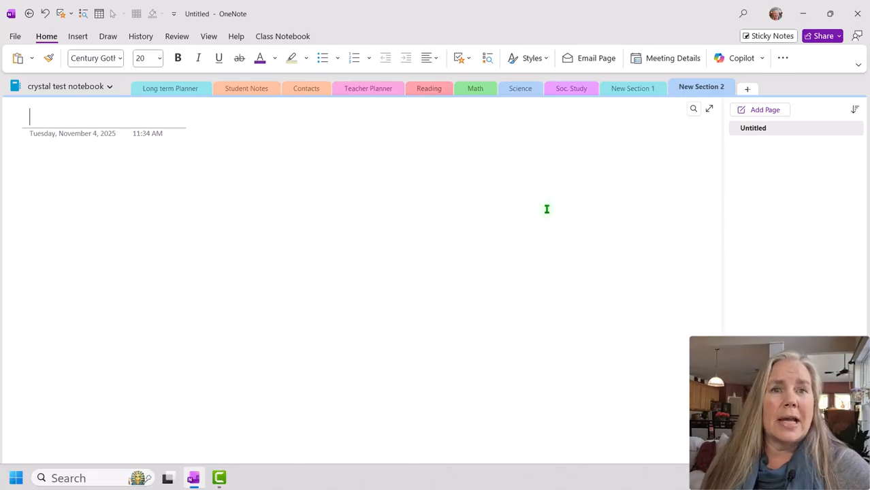
{"action": "mouse_move", "coordinate": [701, 87]}
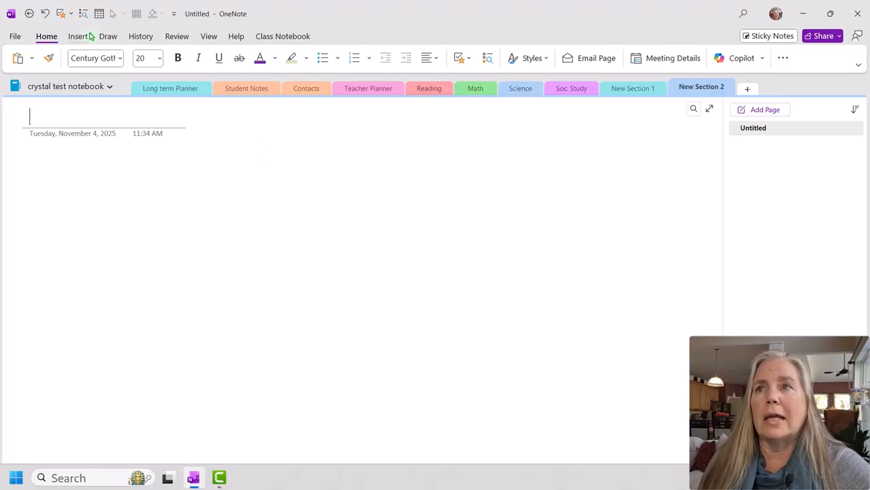
Step: Show the full Page Templates pane from the Insert ribbon
{"action": "left_click", "coordinate": [78, 35]}
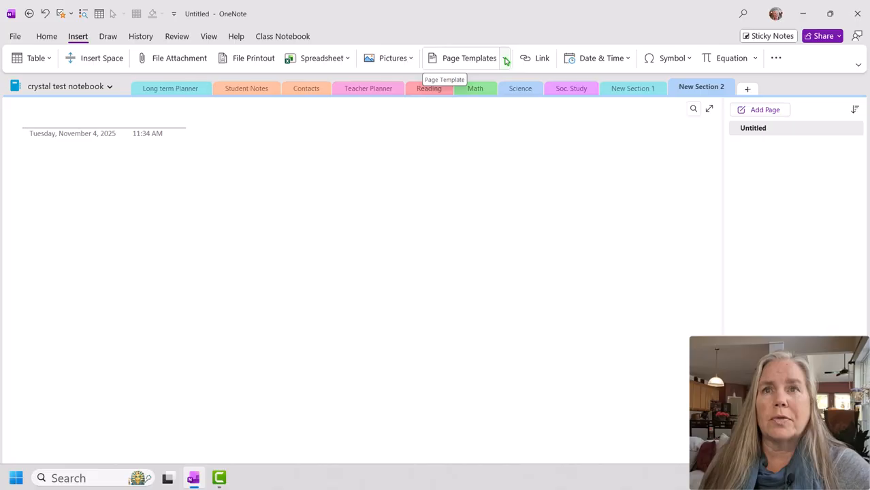
{"action": "left_click", "coordinate": [468, 57]}
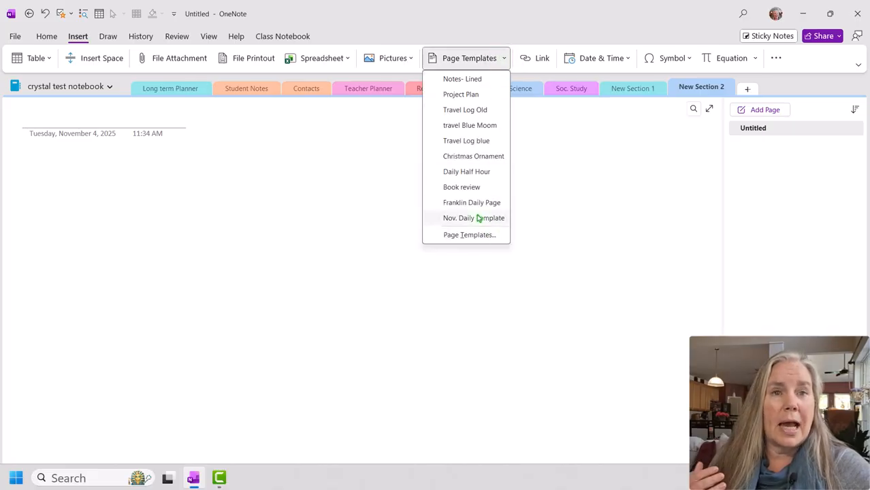
{"action": "mouse_move", "coordinate": [469, 234]}
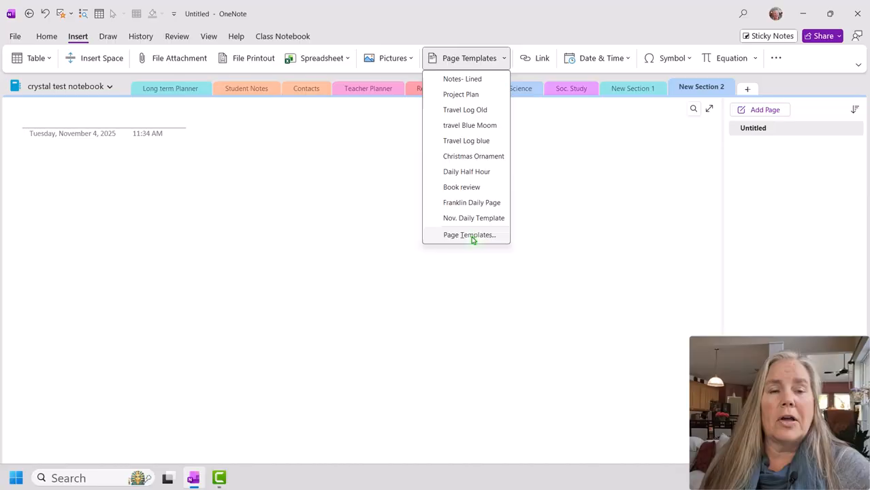
{"action": "left_click", "coordinate": [468, 235]}
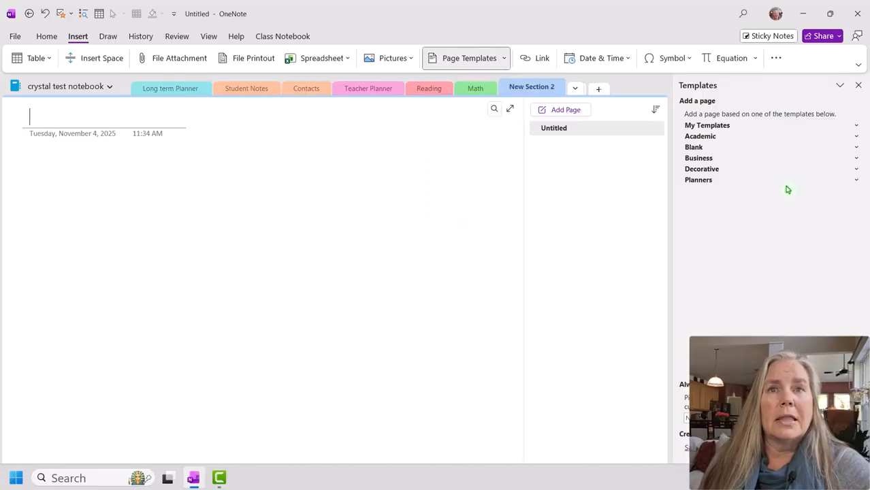
{"action": "mouse_move", "coordinate": [689, 107]}
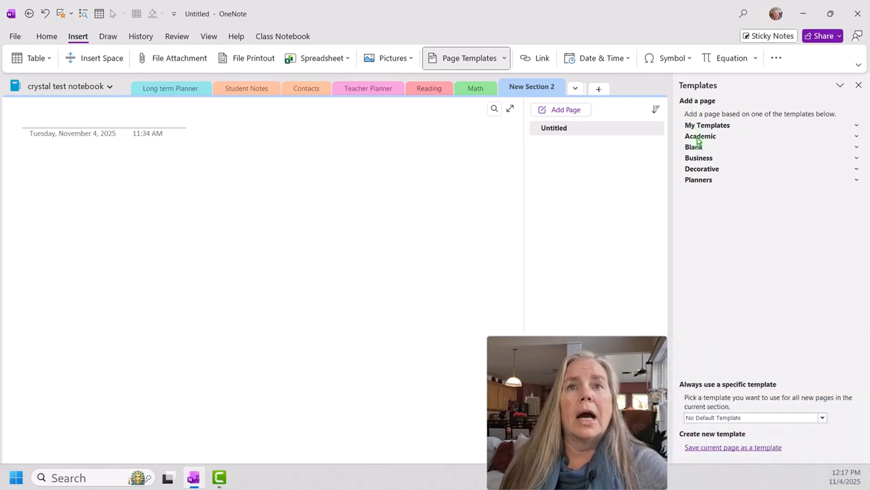
Step: Add pages from the Simple Lecture Notes, Project Plan, Travel Log Old and Notes-Lined templates
{"action": "left_click", "coordinate": [700, 136]}
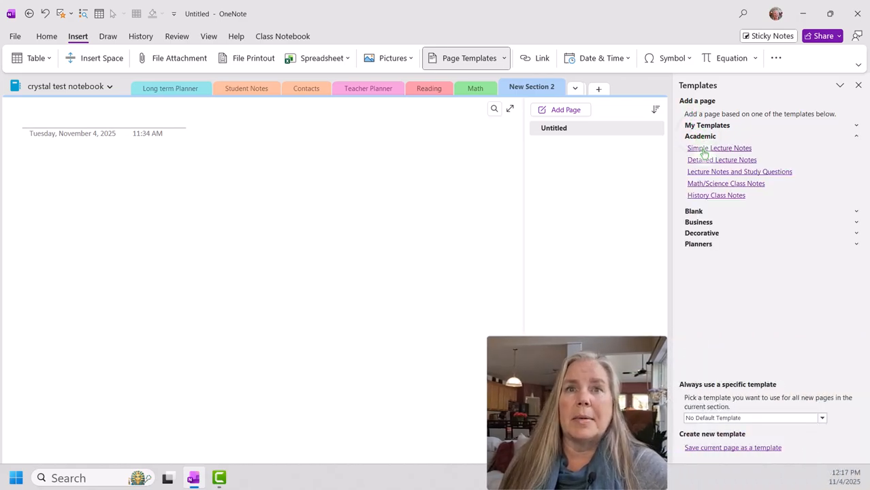
{"action": "left_click", "coordinate": [721, 159]}
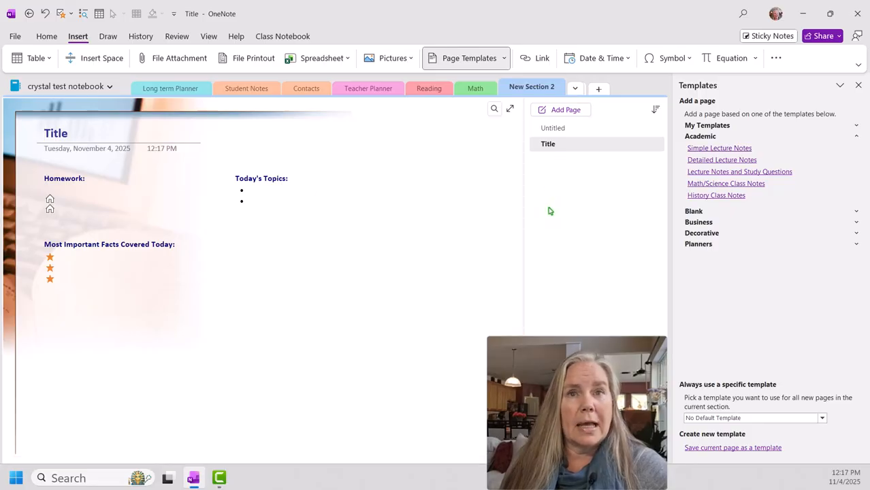
{"action": "mouse_move", "coordinate": [710, 130]}
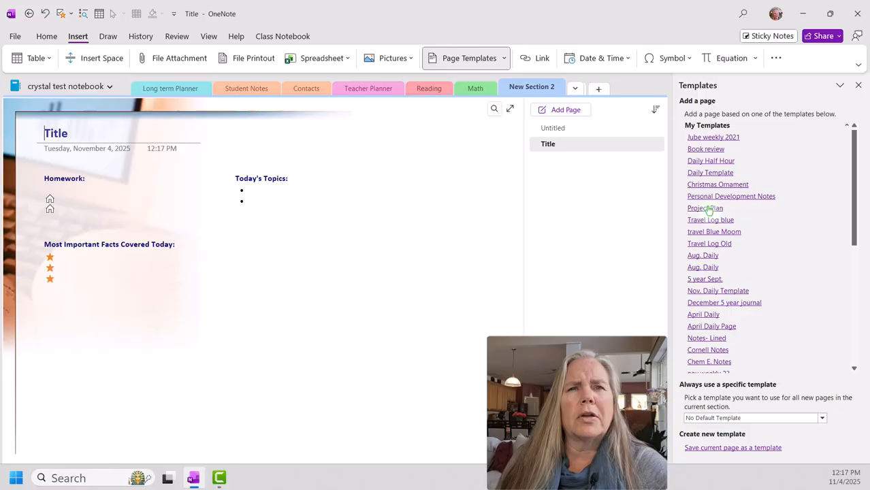
{"action": "left_click", "coordinate": [705, 206]}
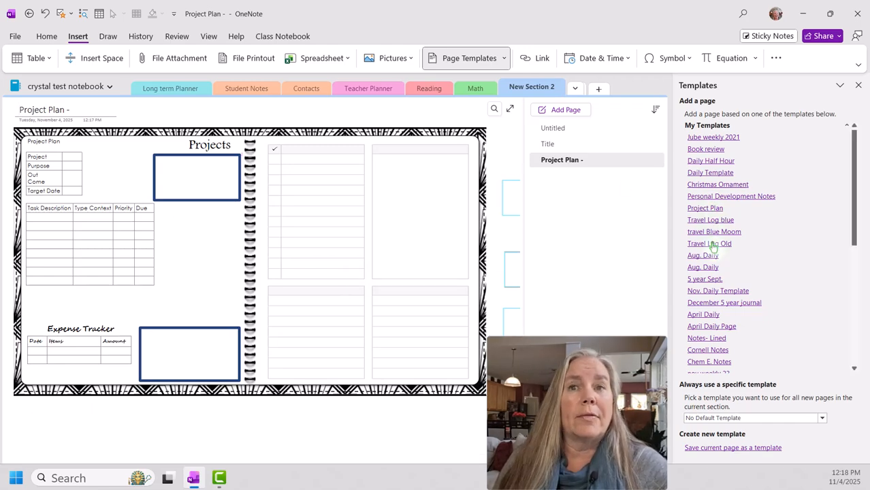
{"action": "left_click", "coordinate": [709, 242]}
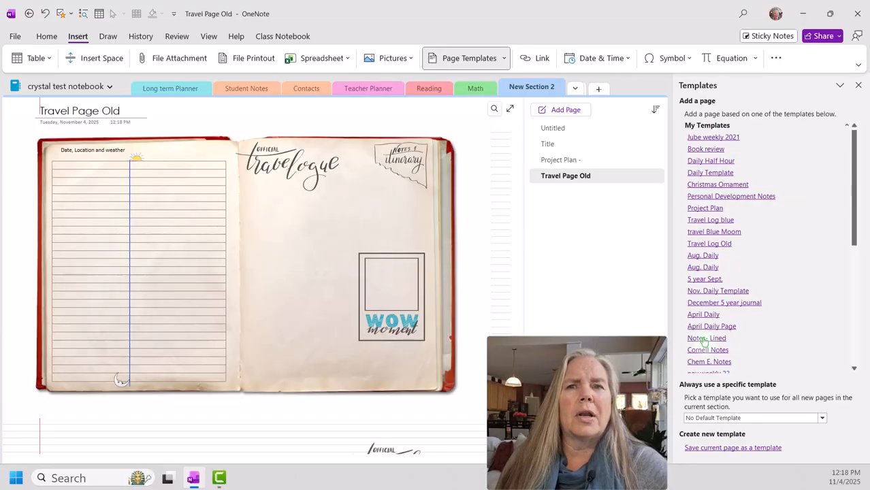
{"action": "left_click", "coordinate": [550, 190]}
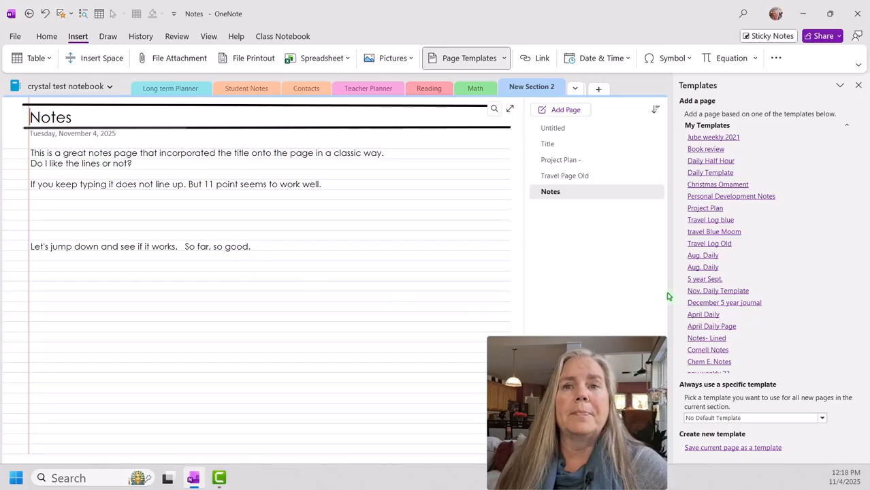
{"action": "scroll", "scroll_direction": "down", "scroll_amount": 3}
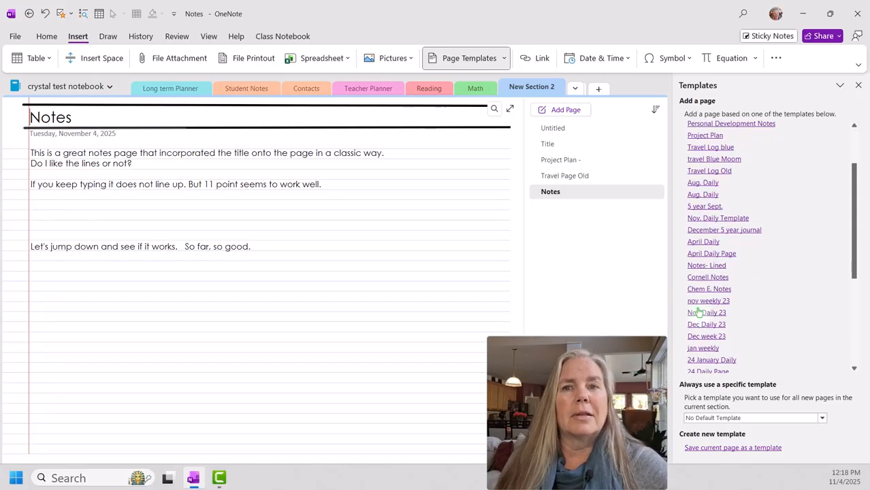
{"action": "scroll", "scroll_direction": "down", "scroll_amount": 3}
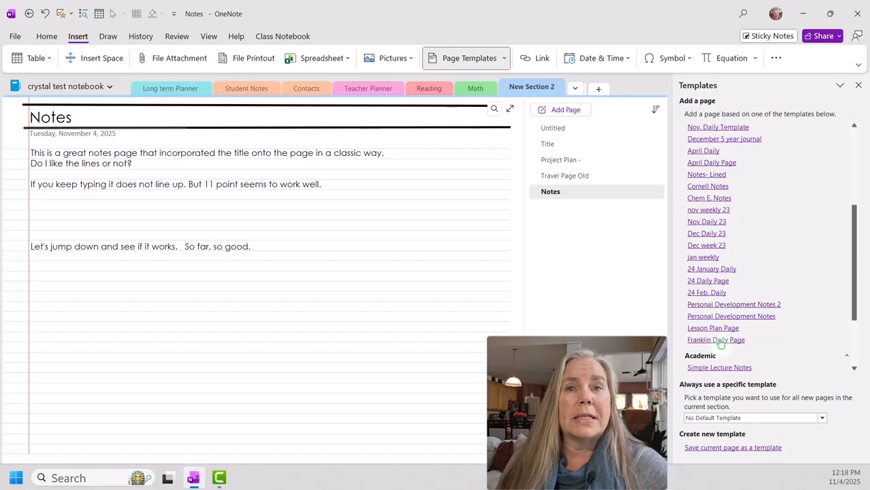
Step: Add a Franklin Daily Page and set that template as the section's default for new pages
{"action": "left_click", "coordinate": [716, 340]}
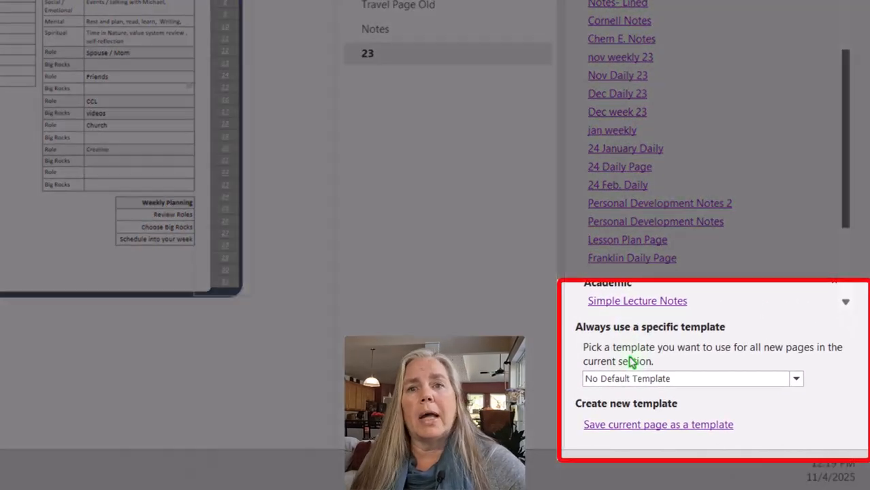
{"action": "mouse_move", "coordinate": [705, 338]}
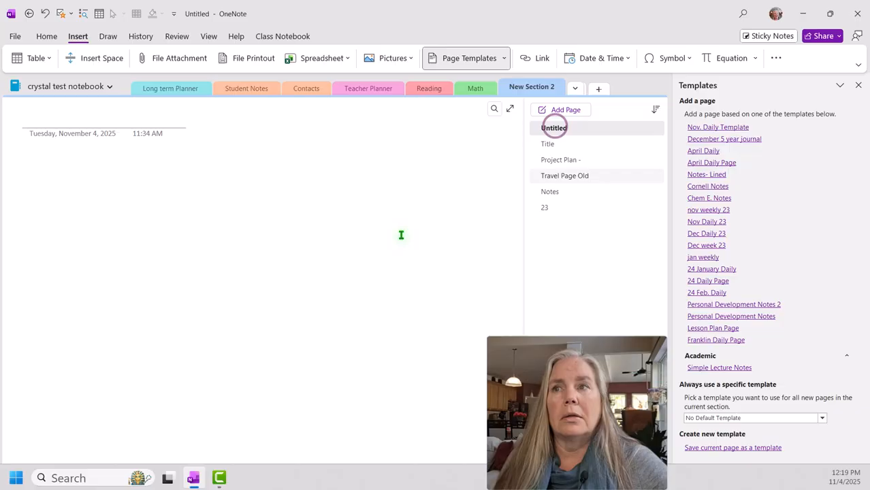
{"action": "left_click", "coordinate": [544, 207]}
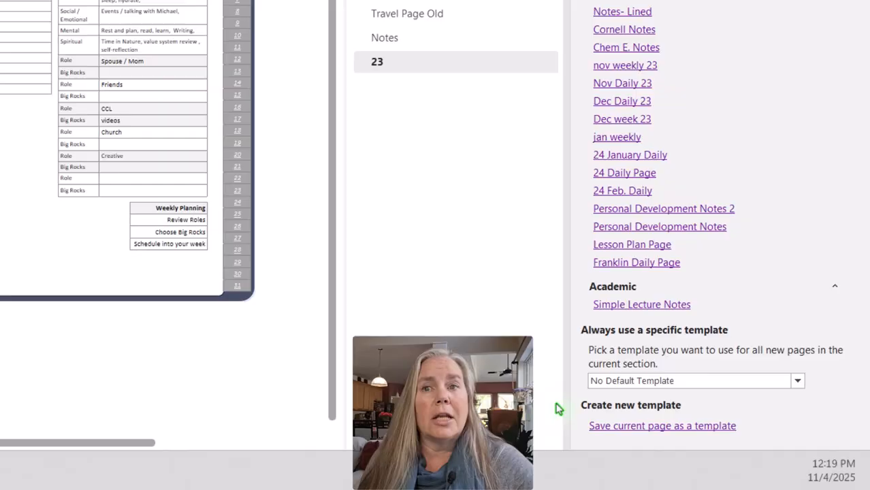
{"action": "left_click", "coordinate": [796, 381]}
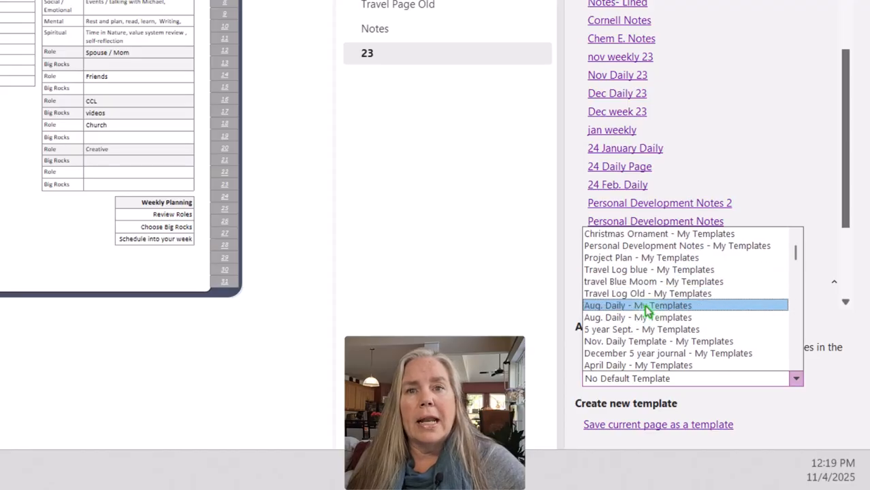
{"action": "scroll", "scroll_direction": "down", "scroll_amount": 3}
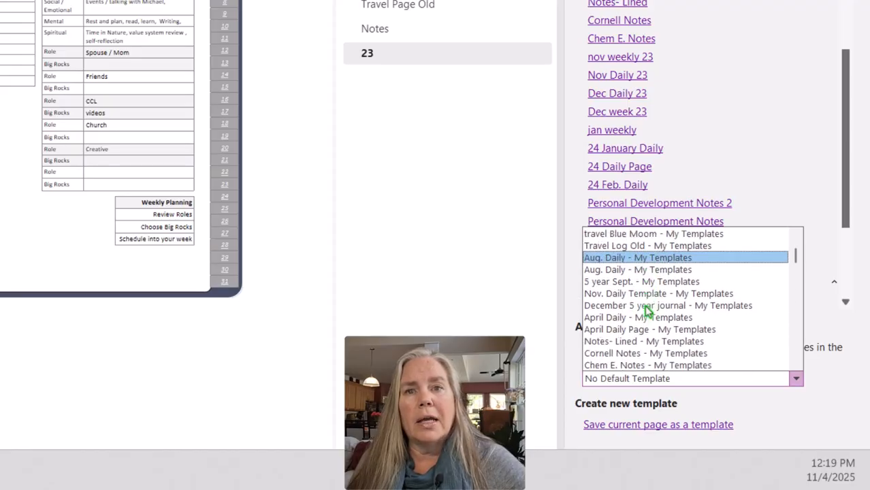
{"action": "scroll", "scroll_direction": "down", "scroll_amount": 3}
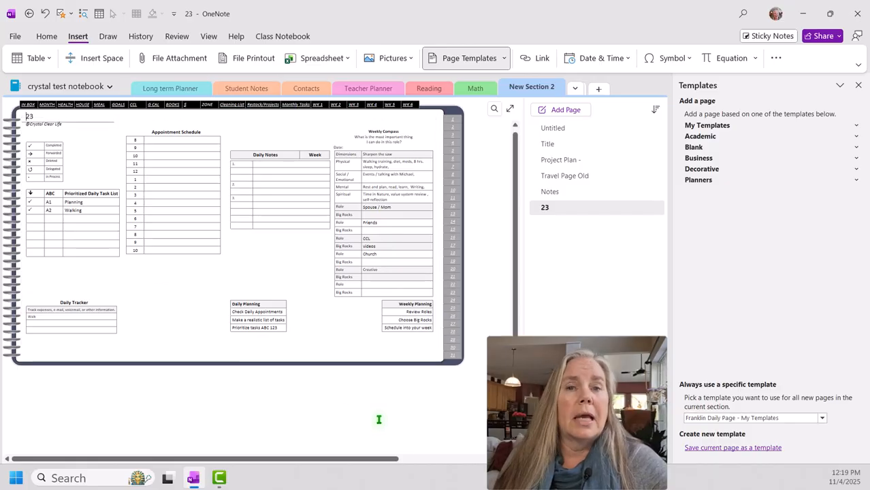
{"action": "mouse_move", "coordinate": [388, 414]}
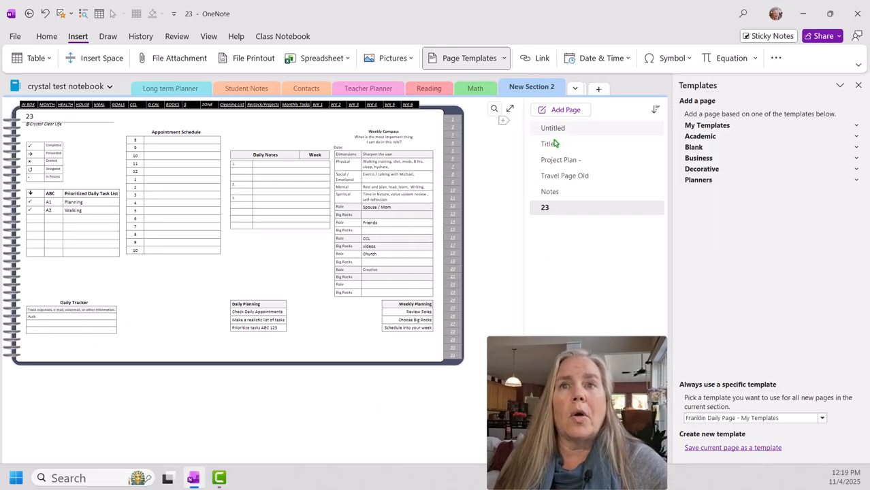
Step: Select the Title through 23 pages and delete them, leaving only Untitled
{"action": "left_click", "coordinate": [548, 144]}
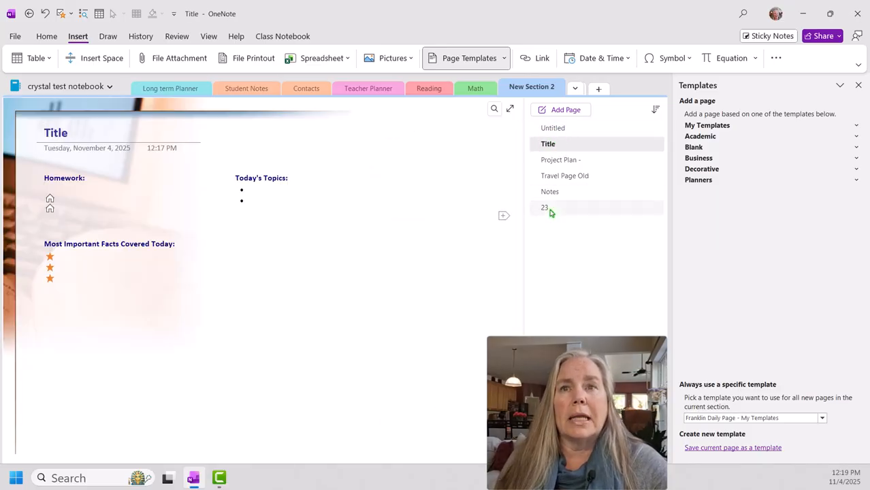
{"action": "left_click", "coordinate": [547, 207]}
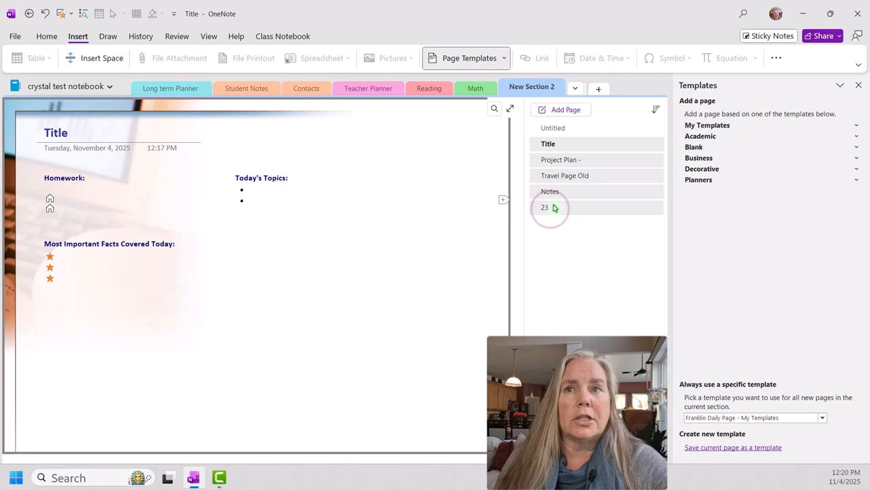
{"action": "right_click", "coordinate": [545, 207]}
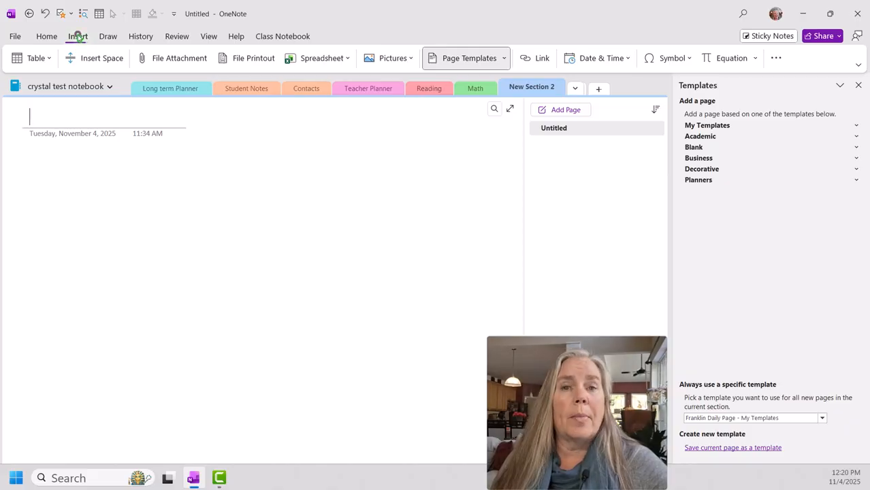
Step: Bring up the Insert Table grid to choose a 1x5 table
{"action": "left_click", "coordinate": [34, 57]}
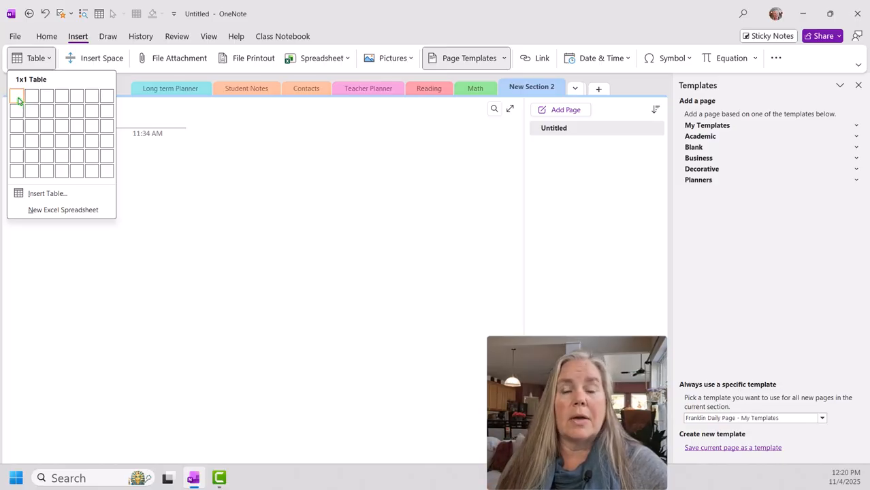
{"action": "mouse_move", "coordinate": [16, 170]}
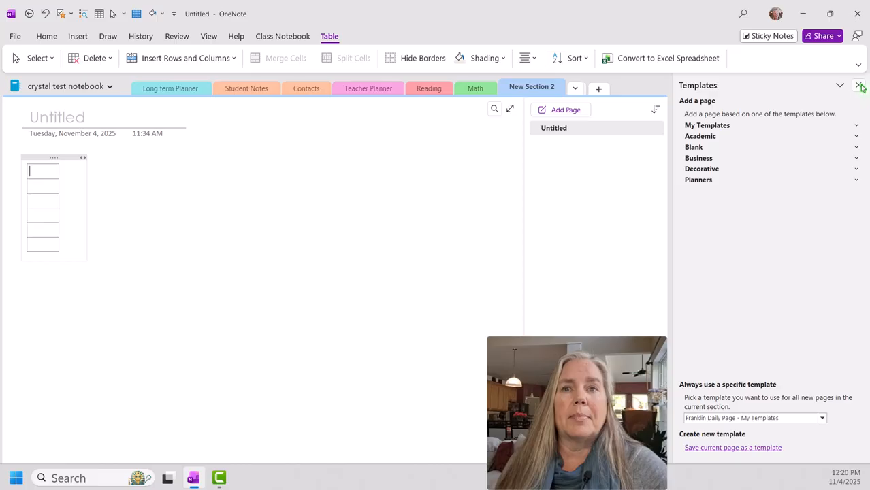
Step: Close the Templates pane and enter the wiki link [[1]] in the top table cell
{"action": "left_click", "coordinate": [860, 85]}
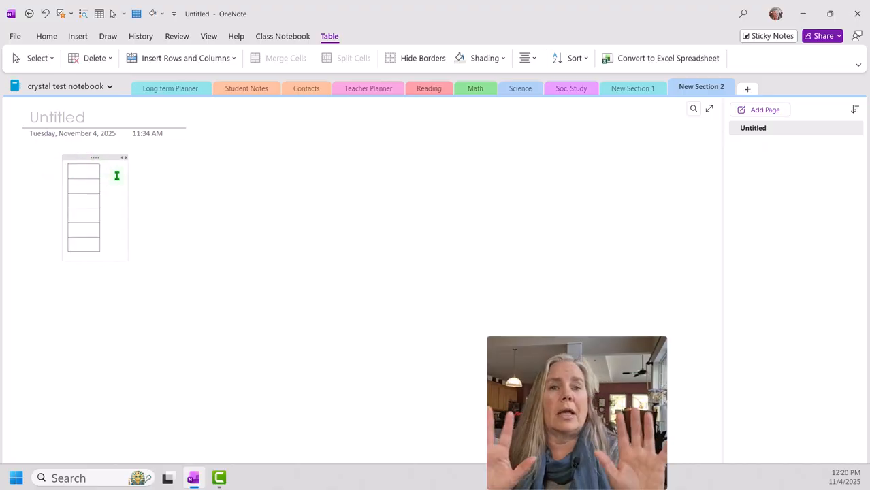
{"action": "left_click", "coordinate": [83, 171]}
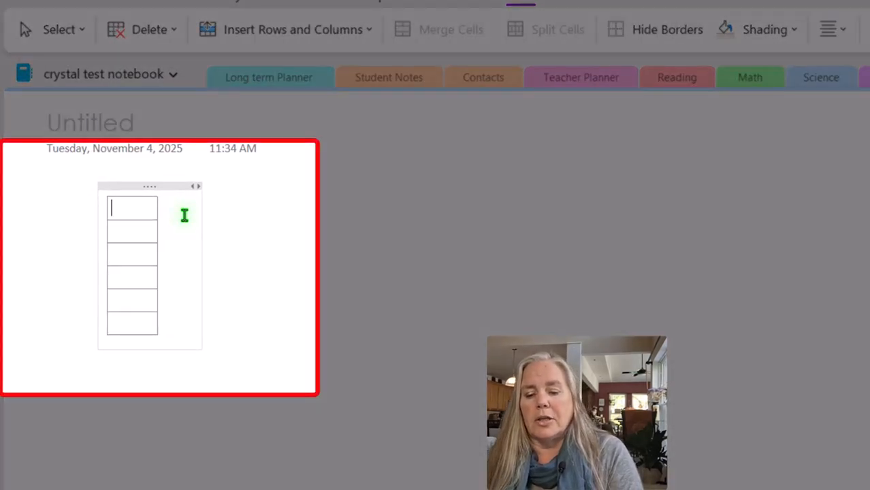
{"action": "type", "text": "[["}
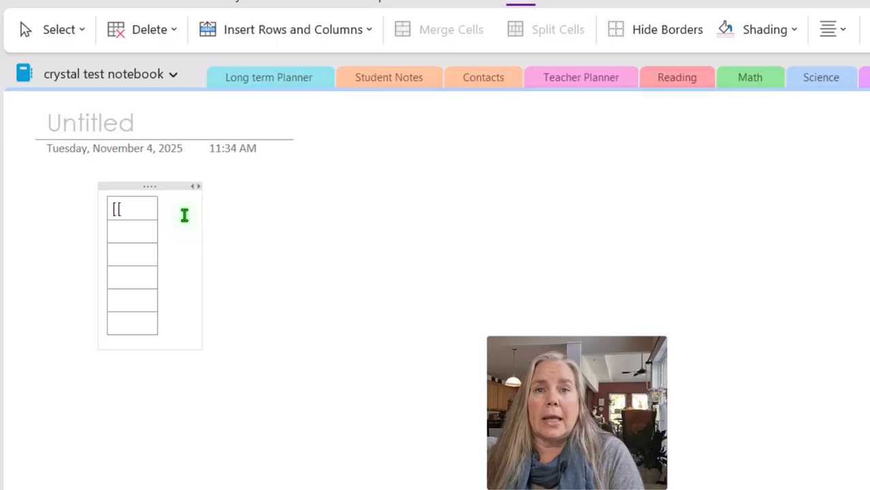
{"action": "type", "text": "1"}
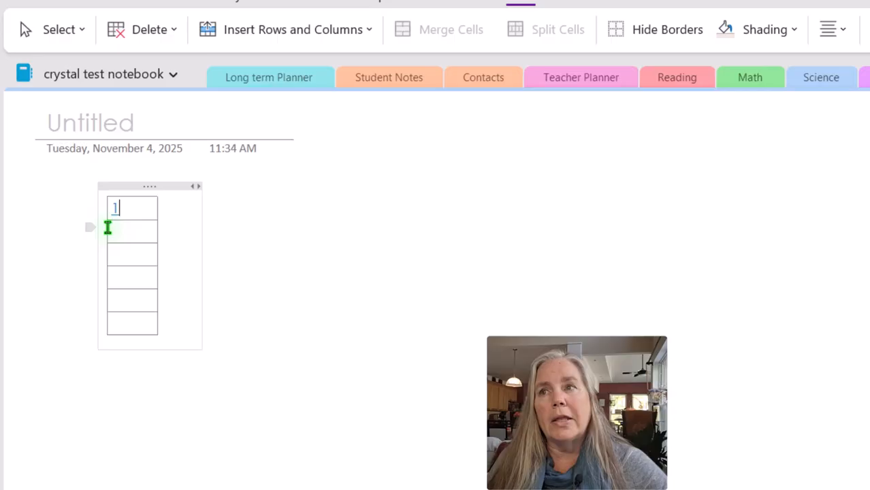
{"action": "mouse_move", "coordinate": [115, 218]}
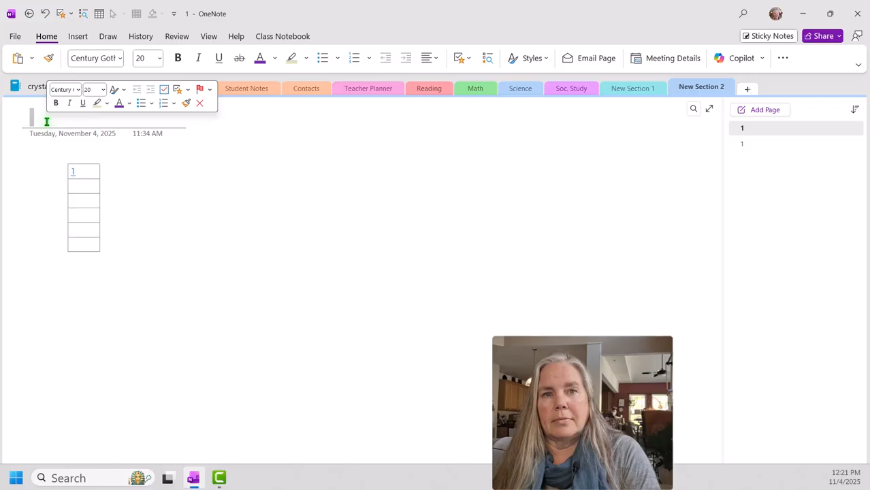
Step: Title the page index and number the lower table rows 3, 4 and 5
{"action": "type", "text": "index"}
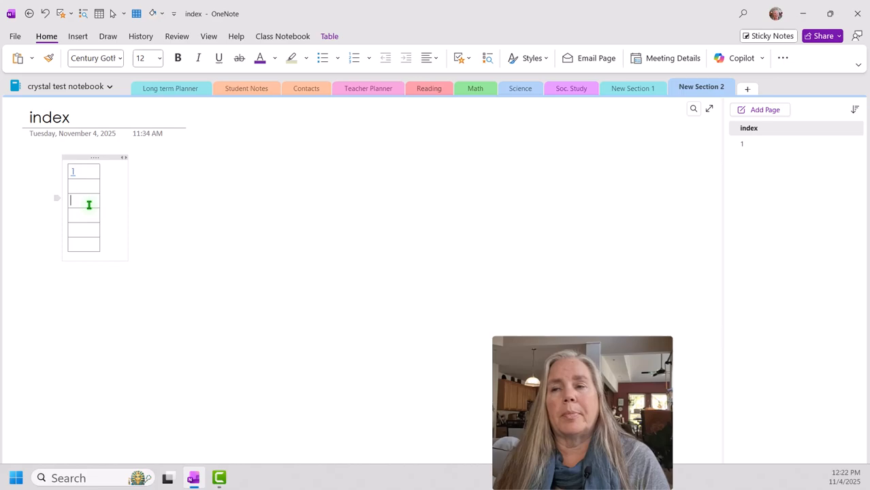
{"action": "type", "text": "3"}
{"action": "left_click", "coordinate": [85, 229]}
{"action": "type", "text": "5"}
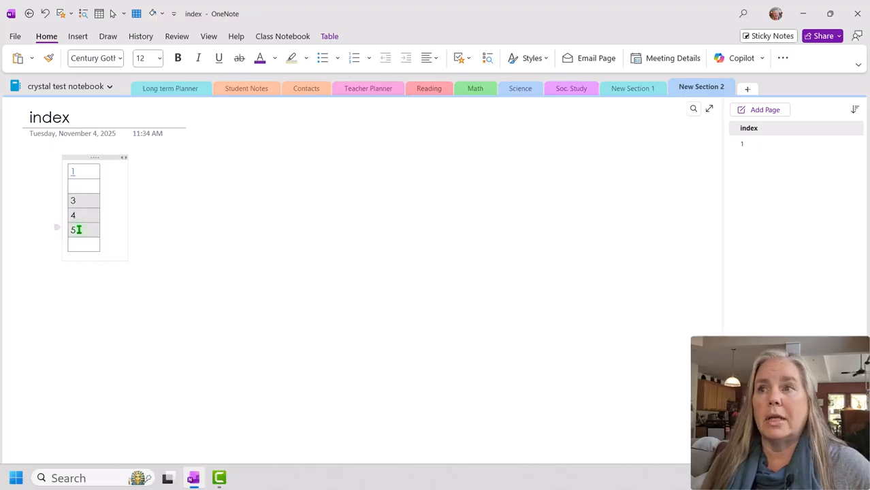
{"action": "right_click", "coordinate": [76, 229]}
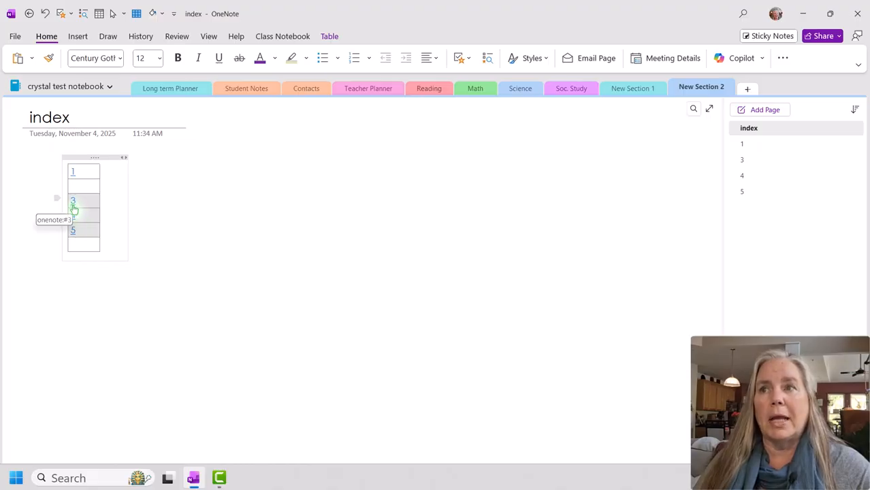
{"action": "left_click", "coordinate": [74, 199]}
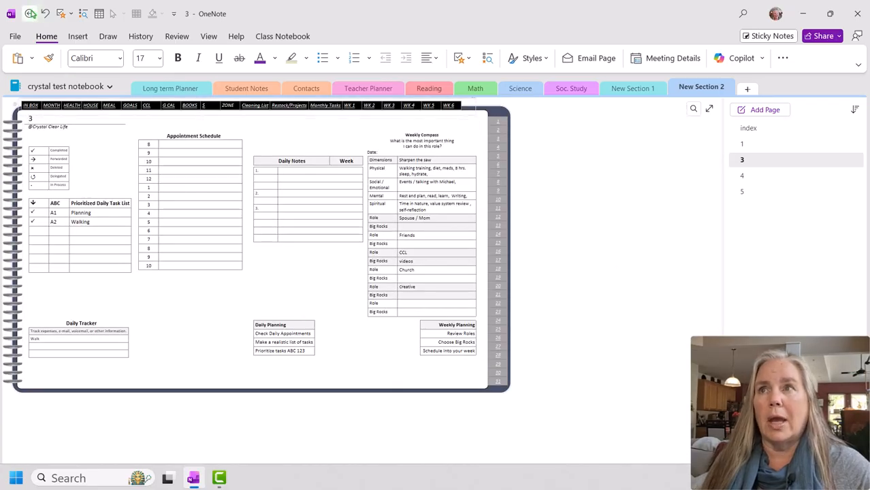
{"action": "left_click", "coordinate": [749, 128]}
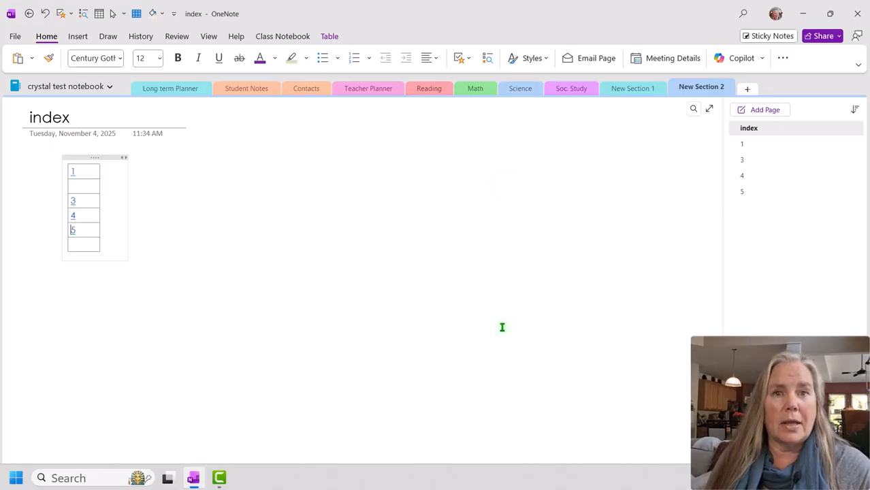
{"action": "mouse_move", "coordinate": [498, 326]}
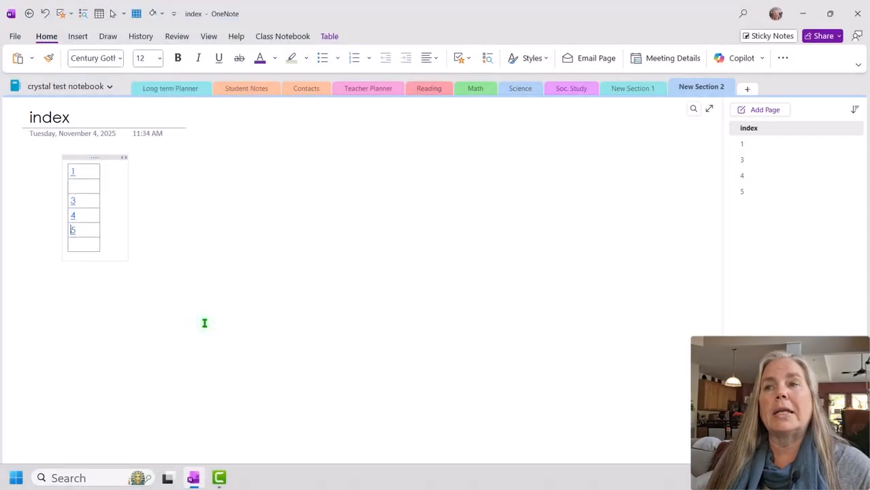
{"action": "mouse_move", "coordinate": [205, 316]}
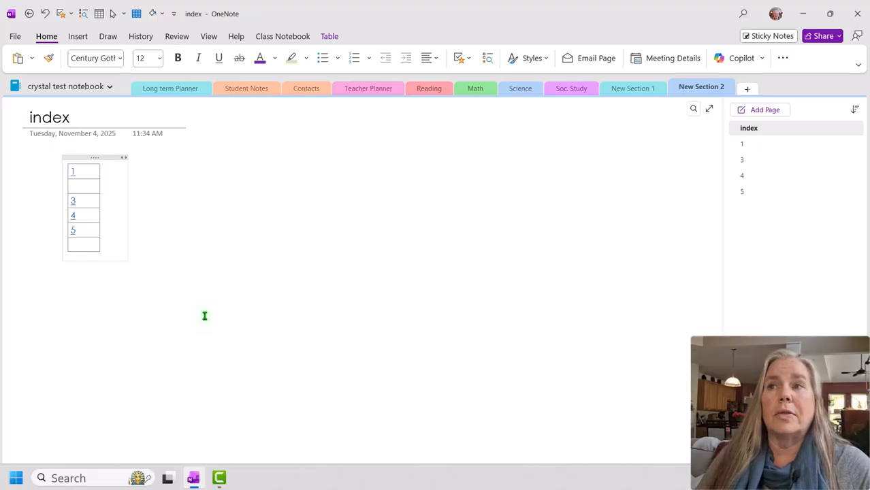
{"action": "mouse_move", "coordinate": [101, 212]}
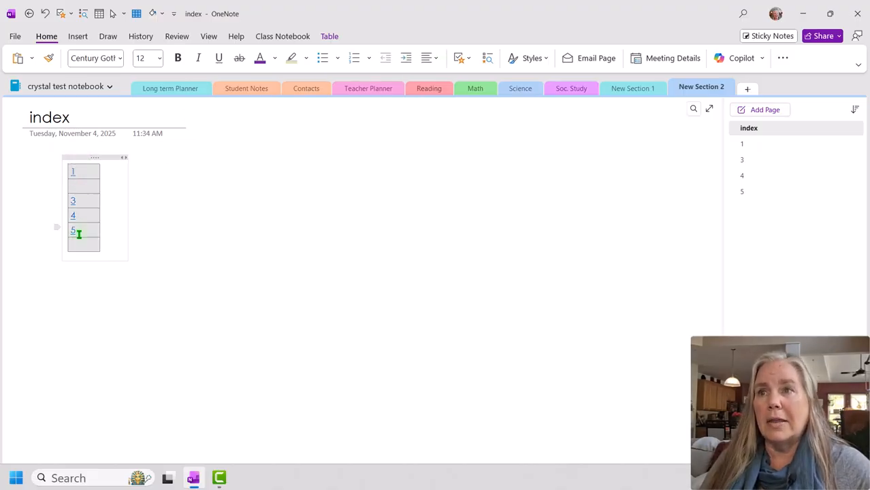
Step: Realign the table's link numbers and narrow the note container around the table
{"action": "left_click", "coordinate": [424, 57]}
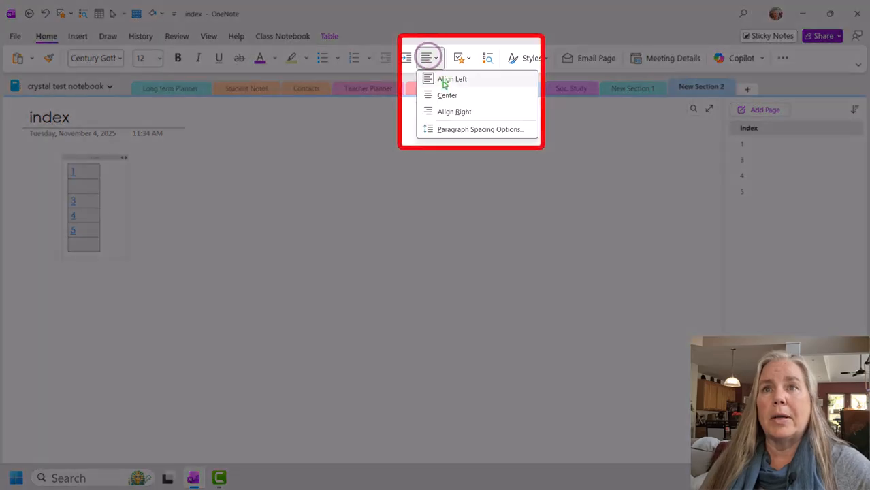
{"action": "left_click", "coordinate": [452, 77]}
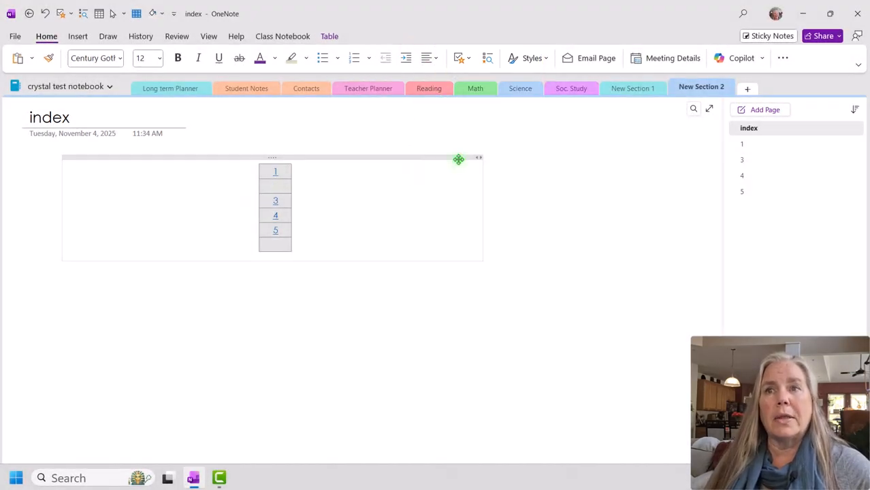
{"action": "left_click_drag", "start_coordinate": [459, 158], "coordinate": [260, 158]}
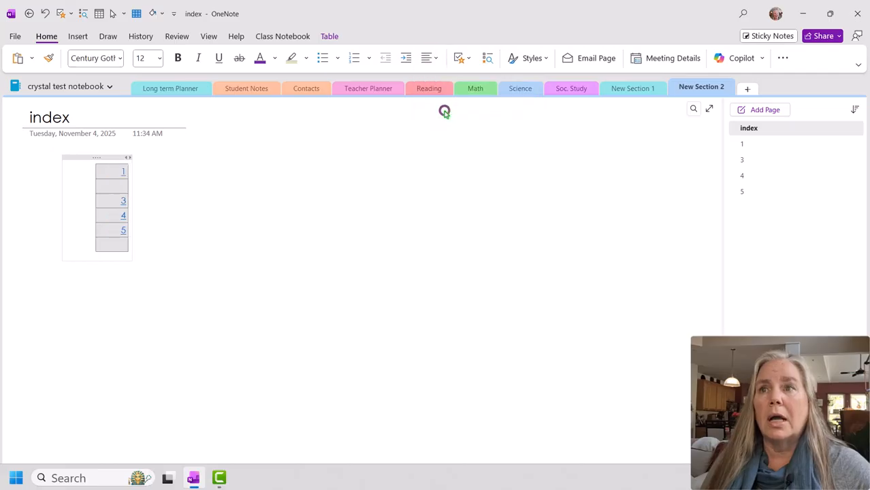
{"action": "mouse_move", "coordinate": [445, 115]}
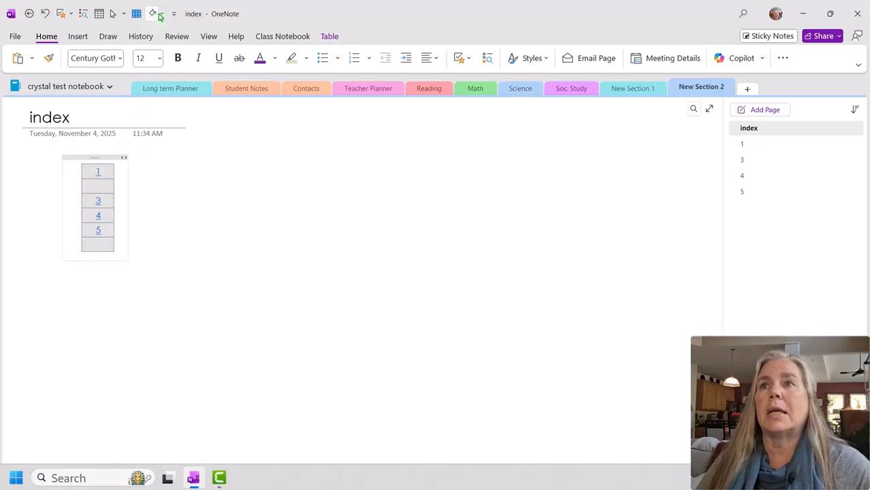
Step: Try an orange shading on the index table's cells
{"action": "left_click", "coordinate": [162, 13]}
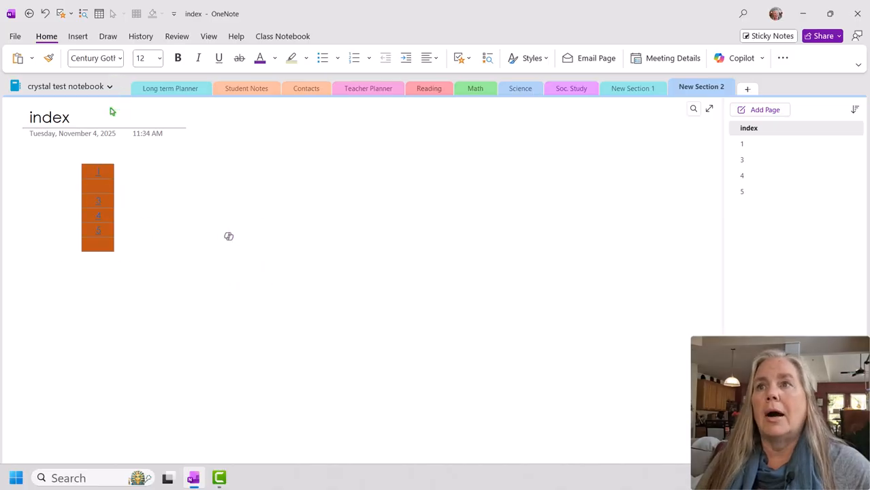
{"action": "left_click", "coordinate": [98, 207]}
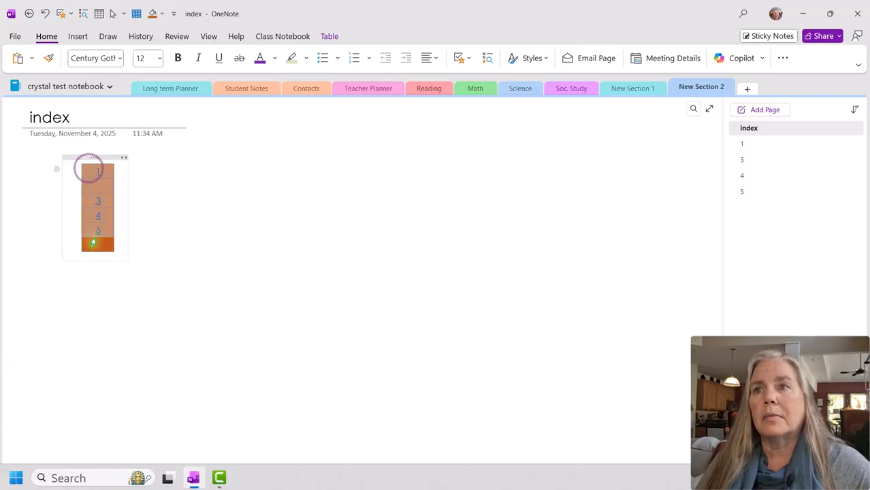
{"action": "left_click", "coordinate": [162, 12]}
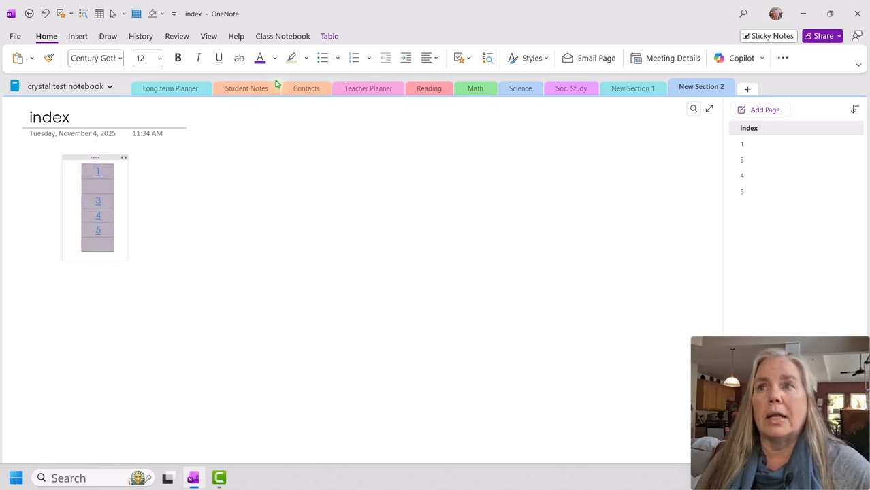
Step: Recolour the numbered links with a standard font colour against the purple-shaded cells
{"action": "left_click", "coordinate": [275, 57]}
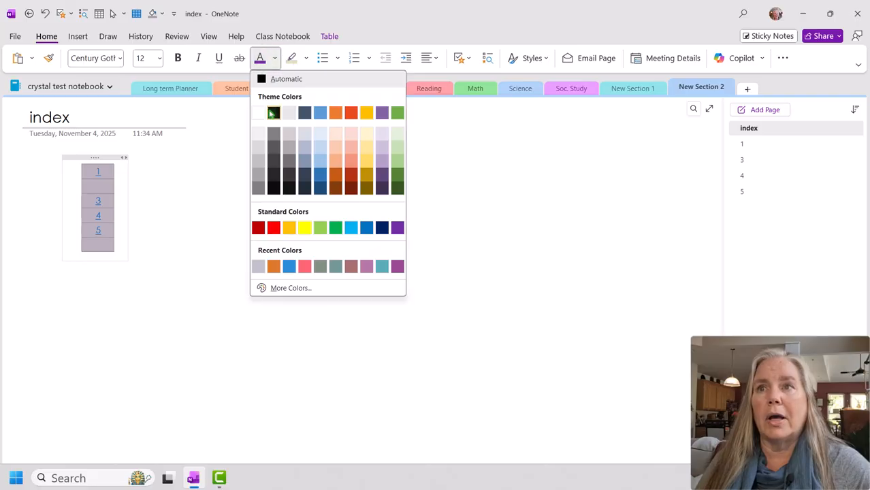
{"action": "left_click", "coordinate": [272, 112]}
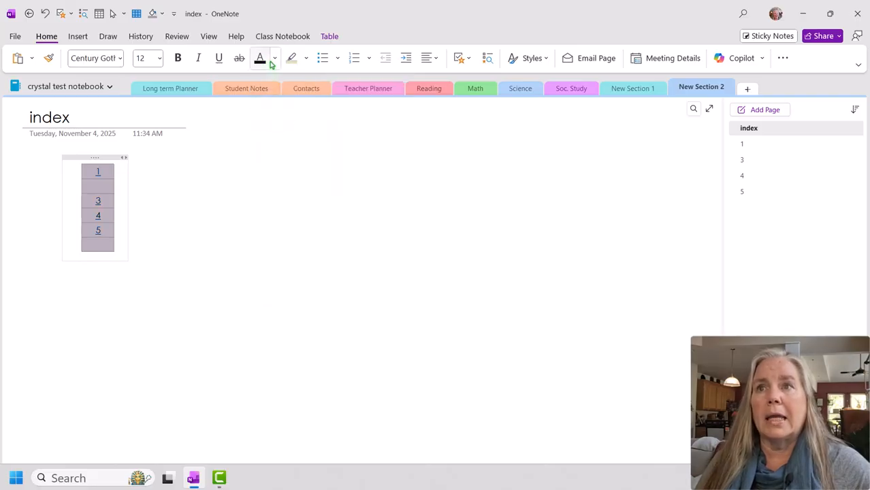
{"action": "mouse_move", "coordinate": [275, 57]}
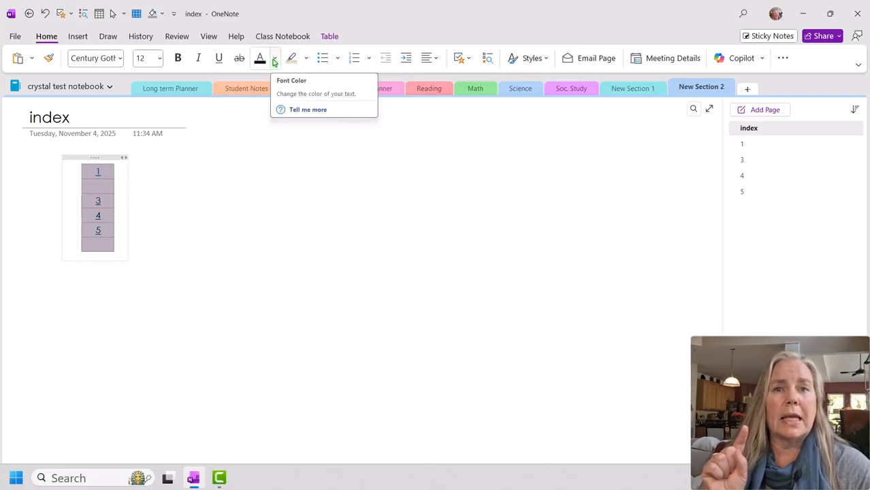
{"action": "left_click", "coordinate": [275, 57]}
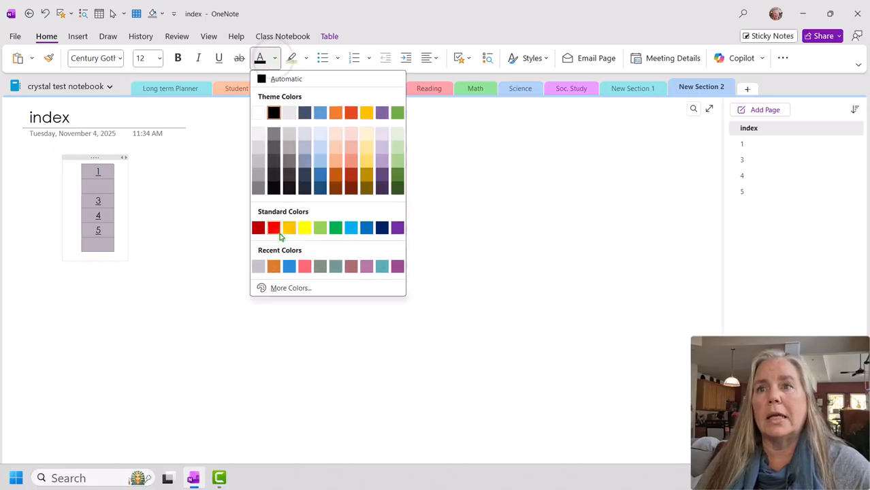
{"action": "left_click", "coordinate": [272, 228]}
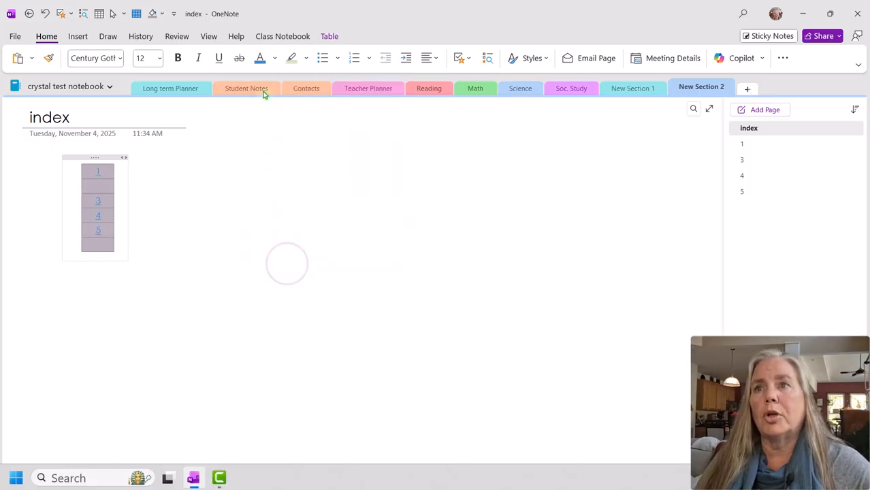
{"action": "left_click", "coordinate": [261, 57]}
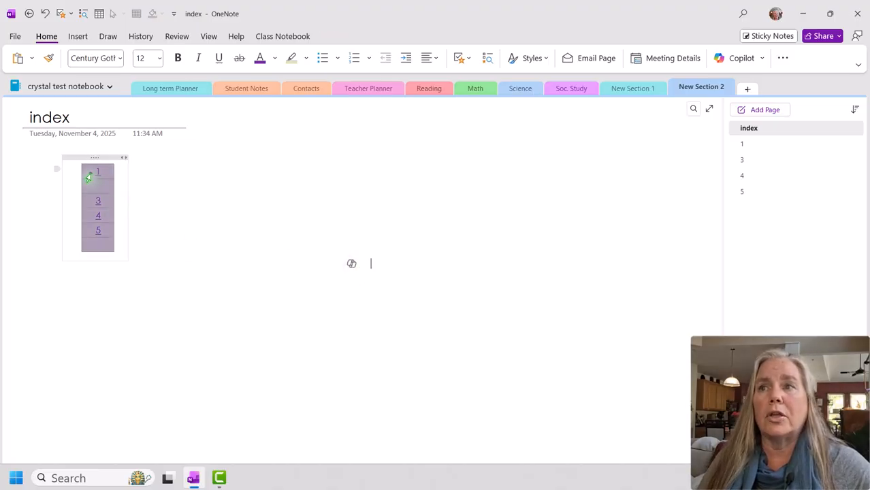
{"action": "left_click", "coordinate": [98, 172]}
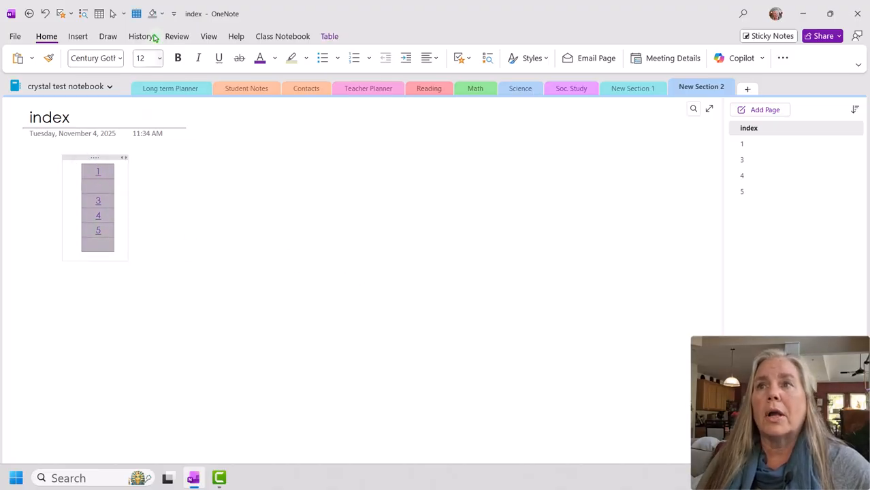
{"action": "left_click", "coordinate": [152, 13]}
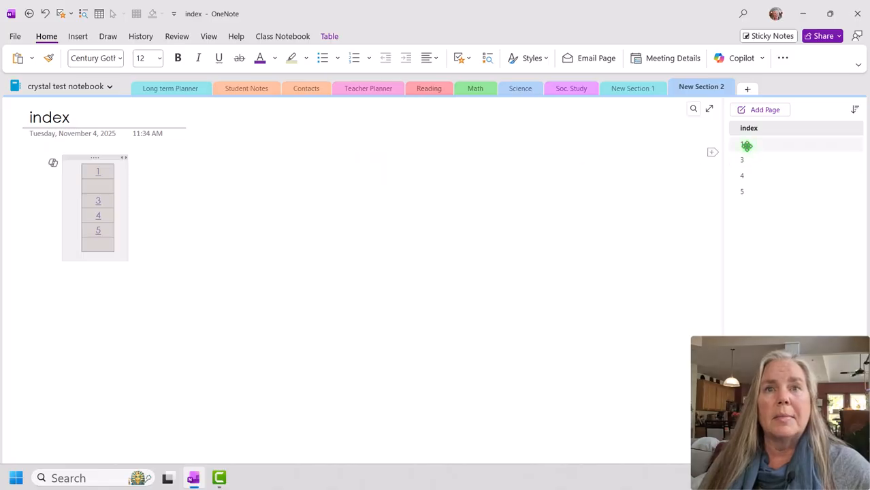
Step: Open daily page 3 from the index list, showing its planner template
{"action": "left_click", "coordinate": [742, 145]}
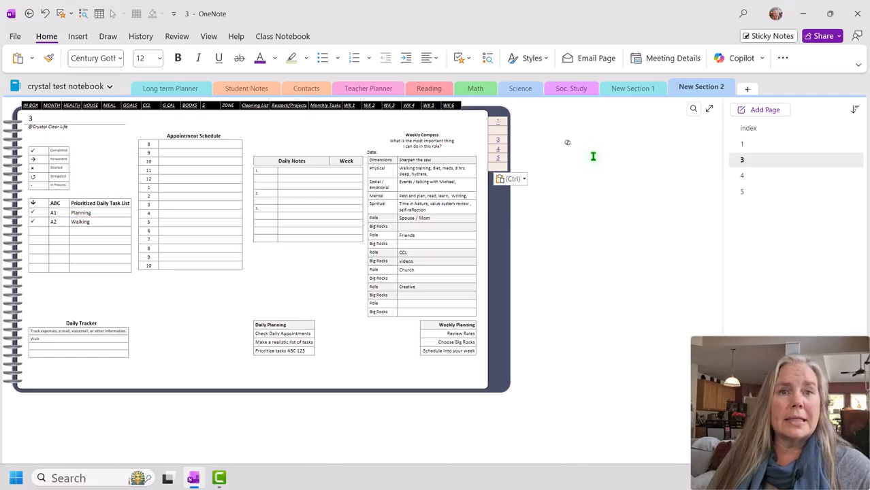
{"action": "left_click", "coordinate": [578, 142]}
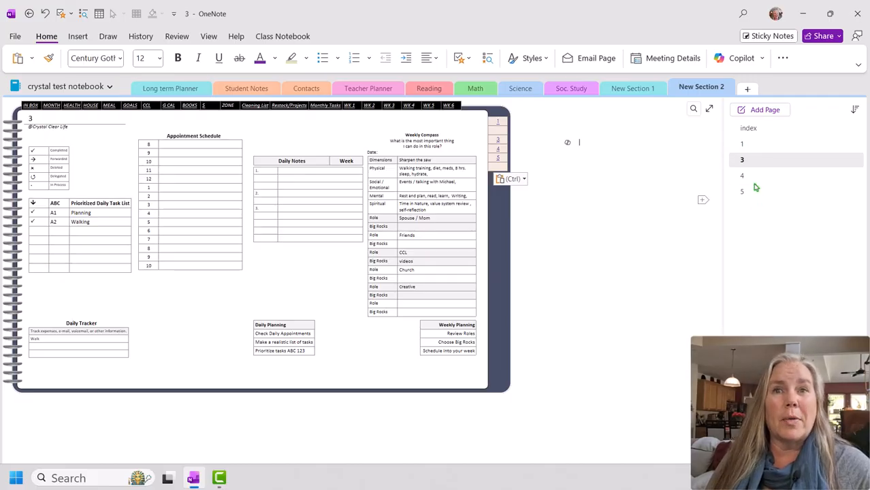
{"action": "mouse_move", "coordinate": [713, 114]}
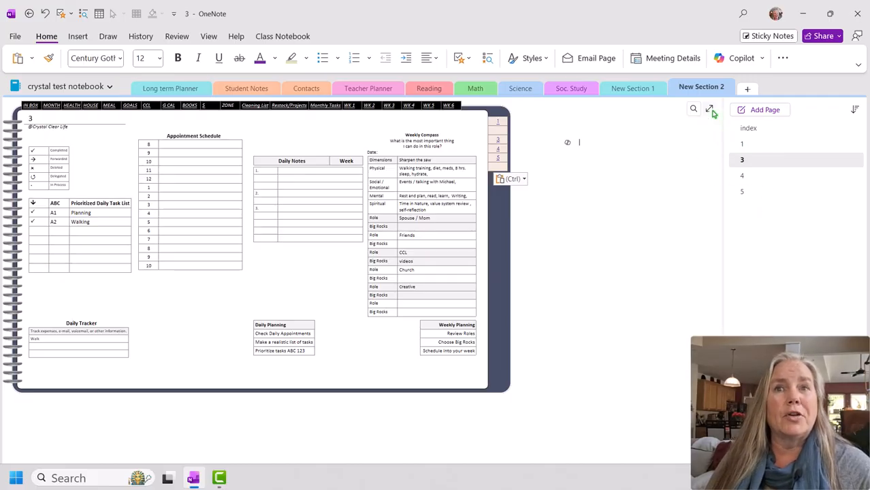
Step: Switch page 3 to full-page view so the planner fills the window without toolbars
{"action": "left_click", "coordinate": [709, 109]}
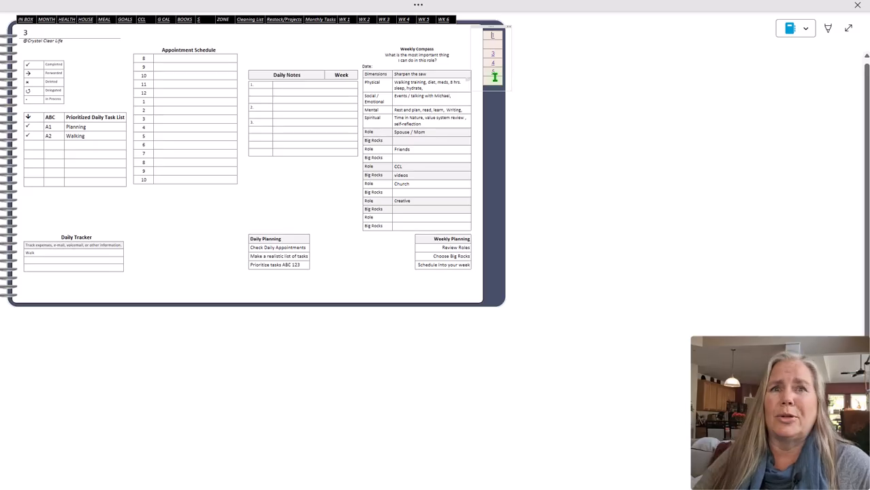
{"action": "left_click", "coordinate": [491, 71]}
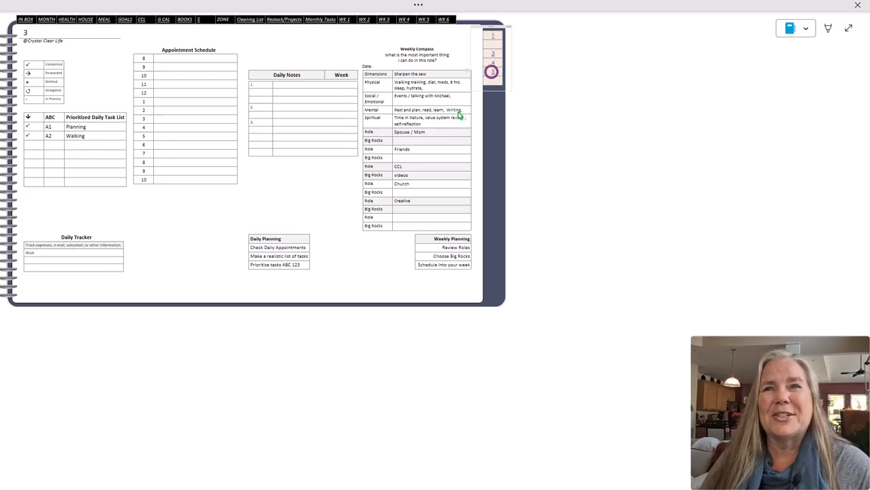